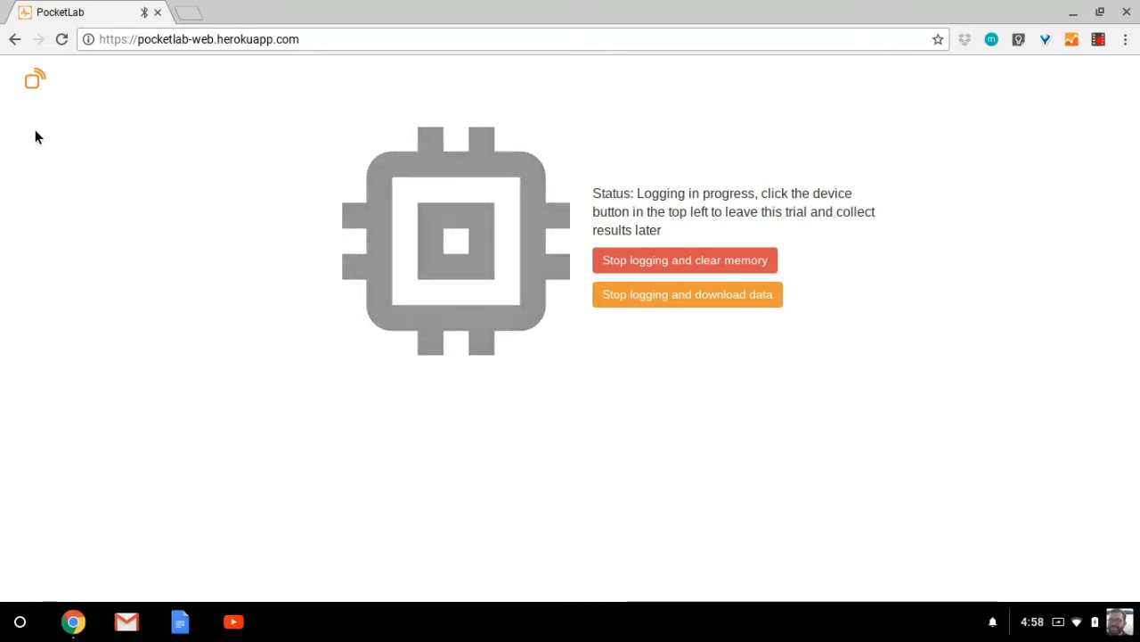
{"action": "mouse_move", "coordinate": [33, 80]}
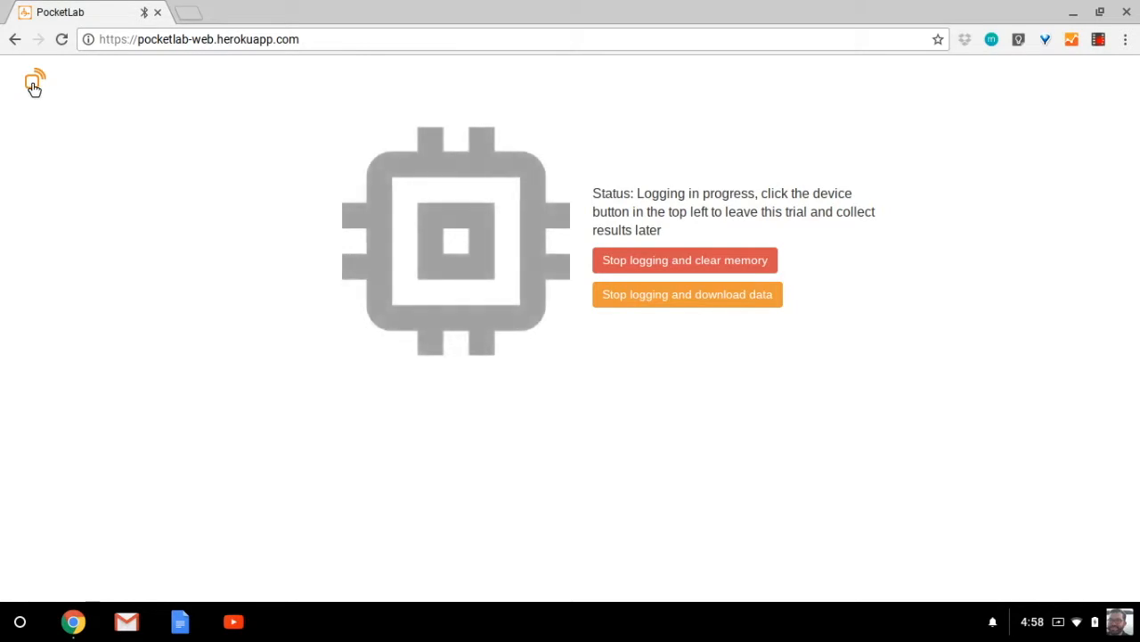
- Show the Memory Control Panel for the Voyager that is still logging
{"action": "left_click", "coordinate": [32, 81]}
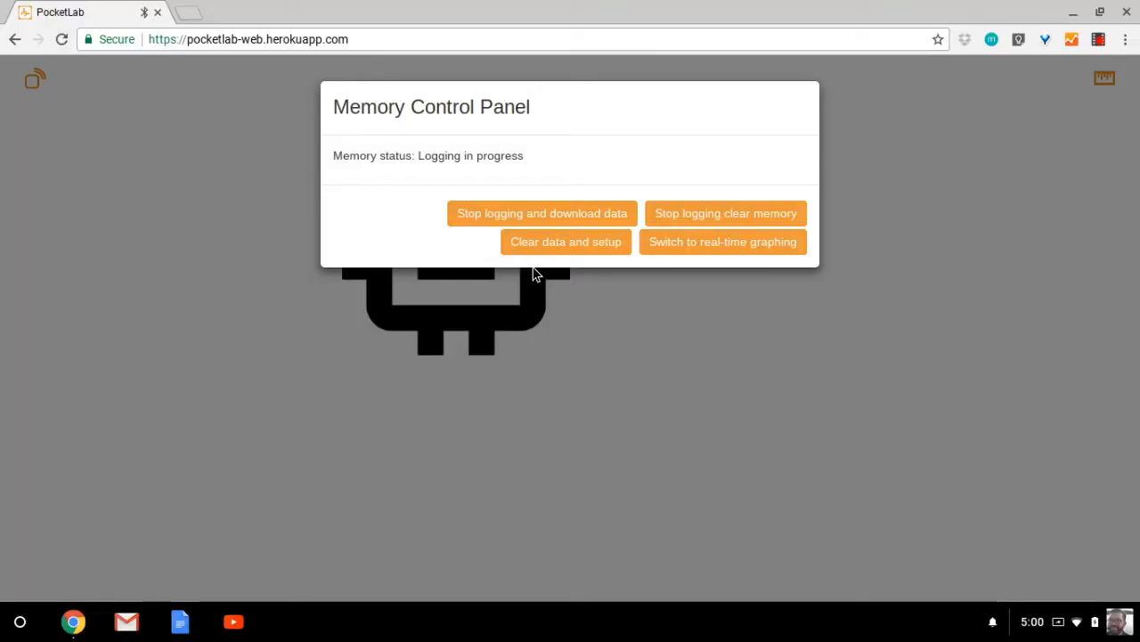
{"action": "mouse_move", "coordinate": [553, 307]}
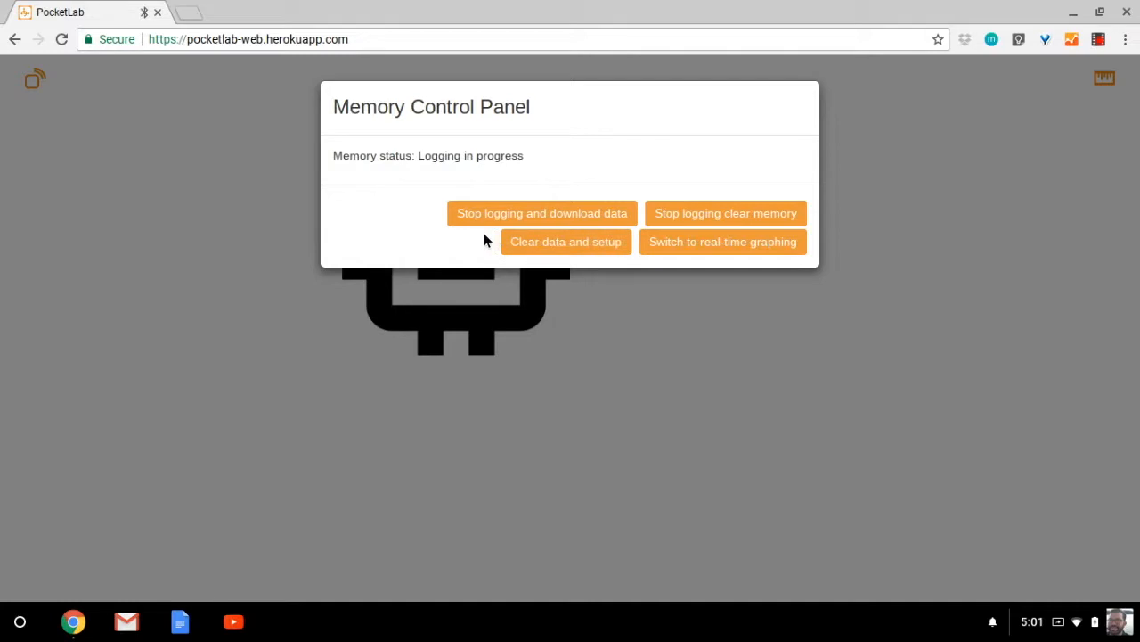
- Choose 'Stop logging and download data' to end the trial and start the download
{"action": "left_click", "coordinate": [542, 214]}
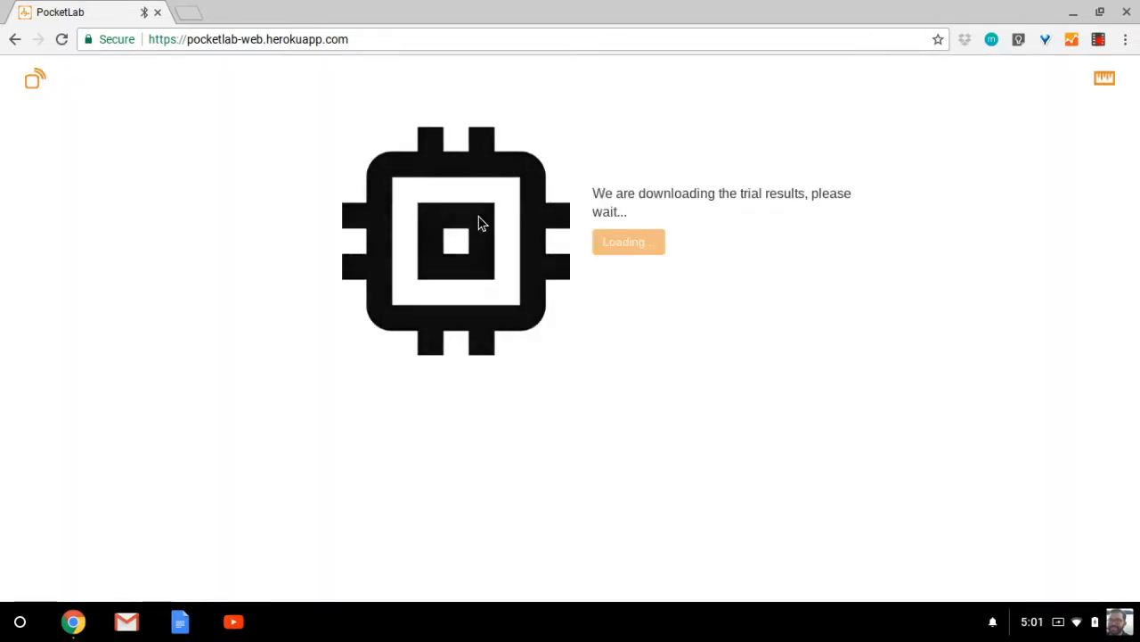